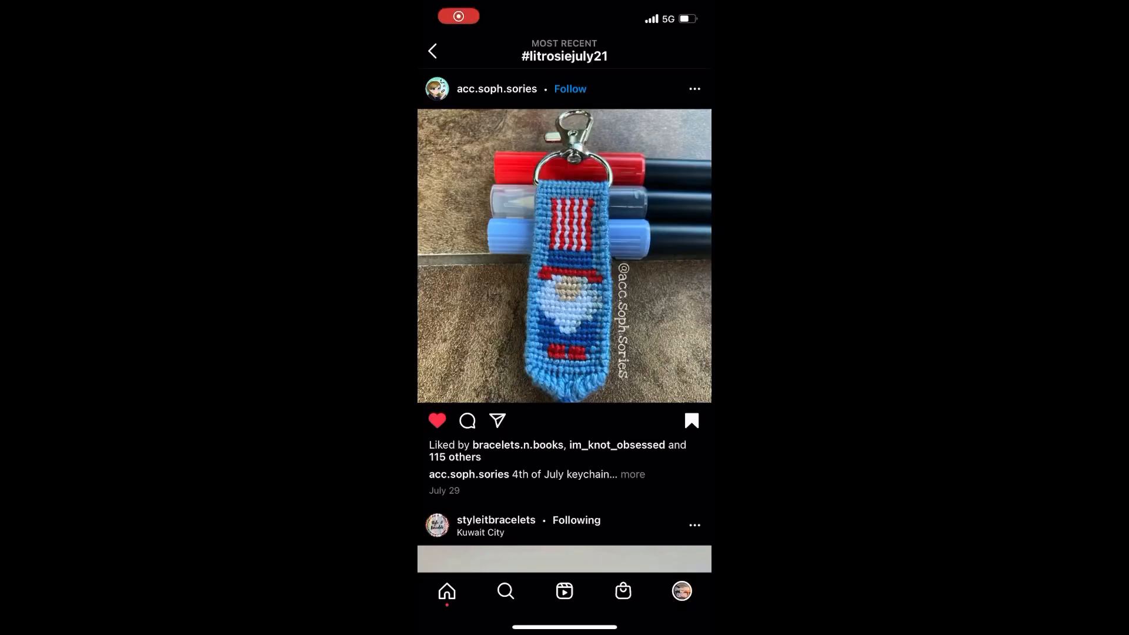
{"action": "scroll", "scroll_direction": "down", "scroll_amount": 3}
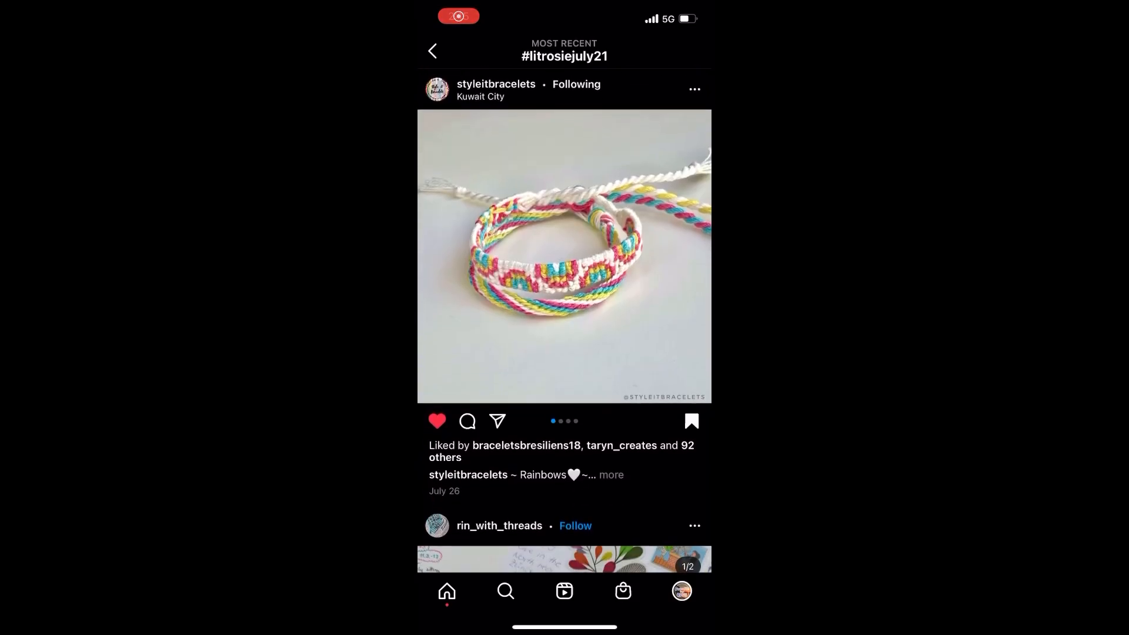
{"action": "scroll", "scroll_direction": "down", "scroll_amount": 3}
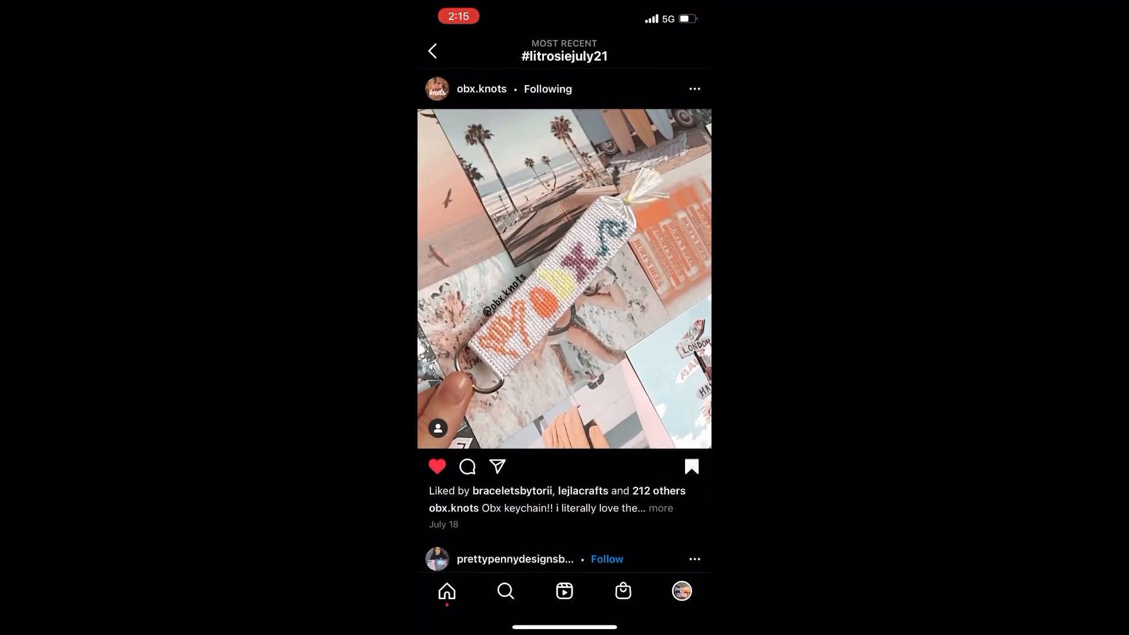
{"action": "scroll", "scroll_direction": "down", "scroll_amount": 3}
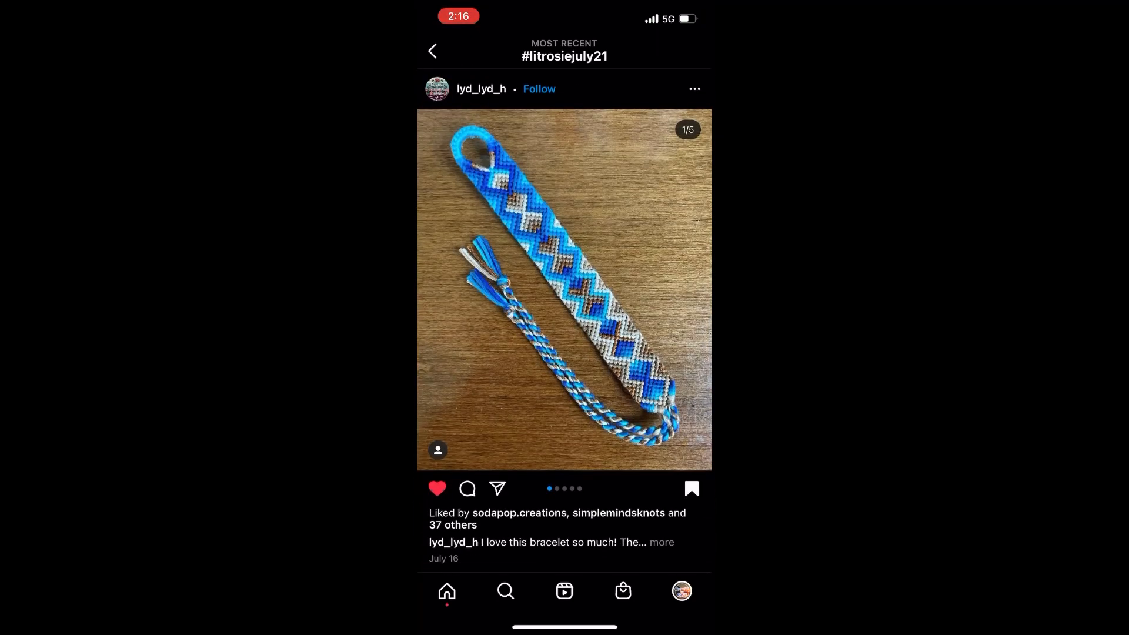
{"action": "scroll", "scroll_direction": "down", "scroll_amount": 3}
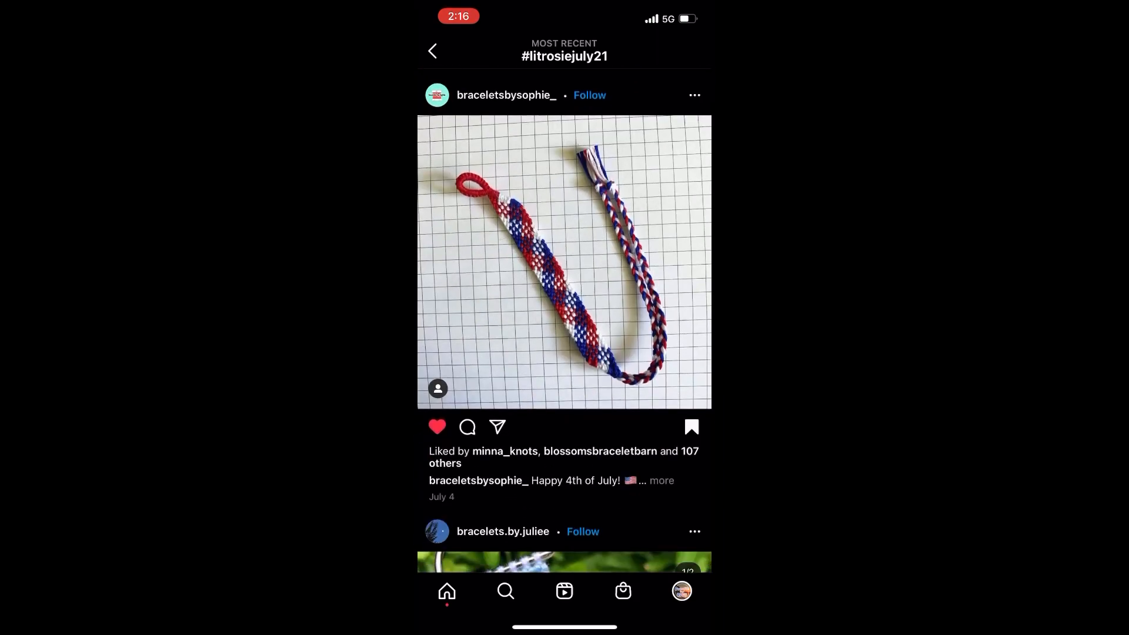
{"action": "scroll", "scroll_direction": "up", "scroll_amount": 3}
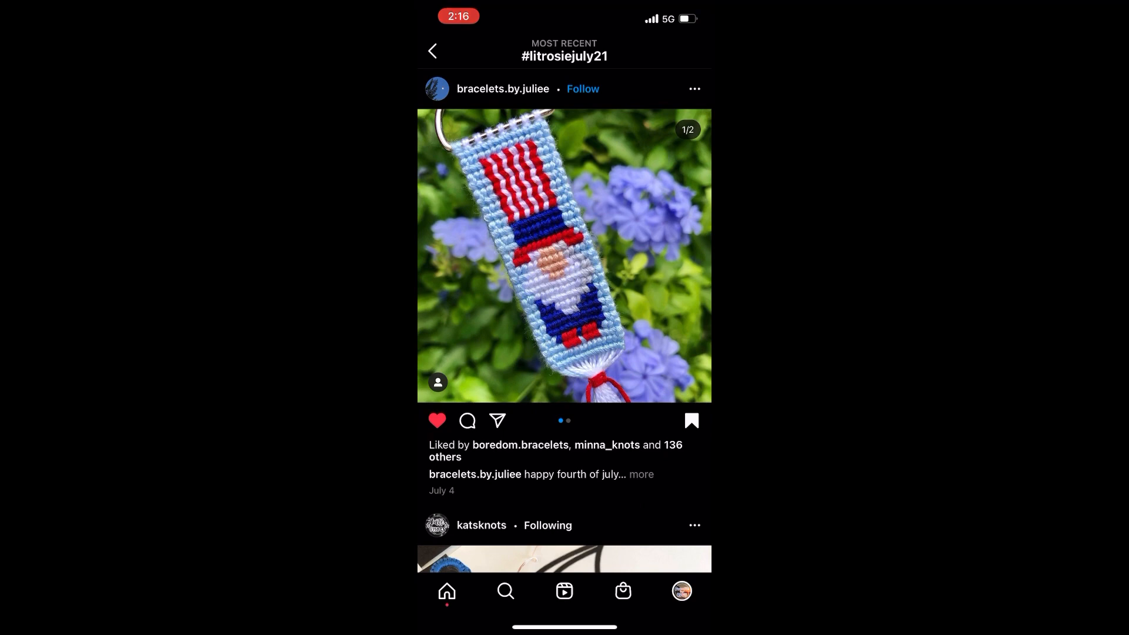
{"action": "scroll", "scroll_direction": "down", "scroll_amount": 3}
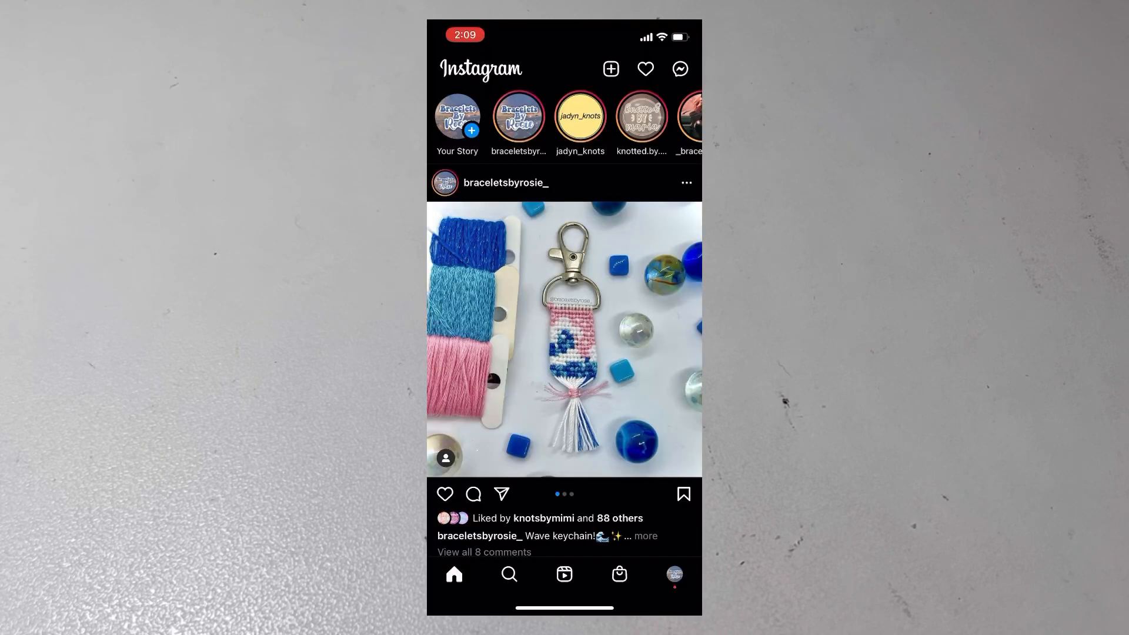
{"action": "left_click", "coordinate": [508, 573]}
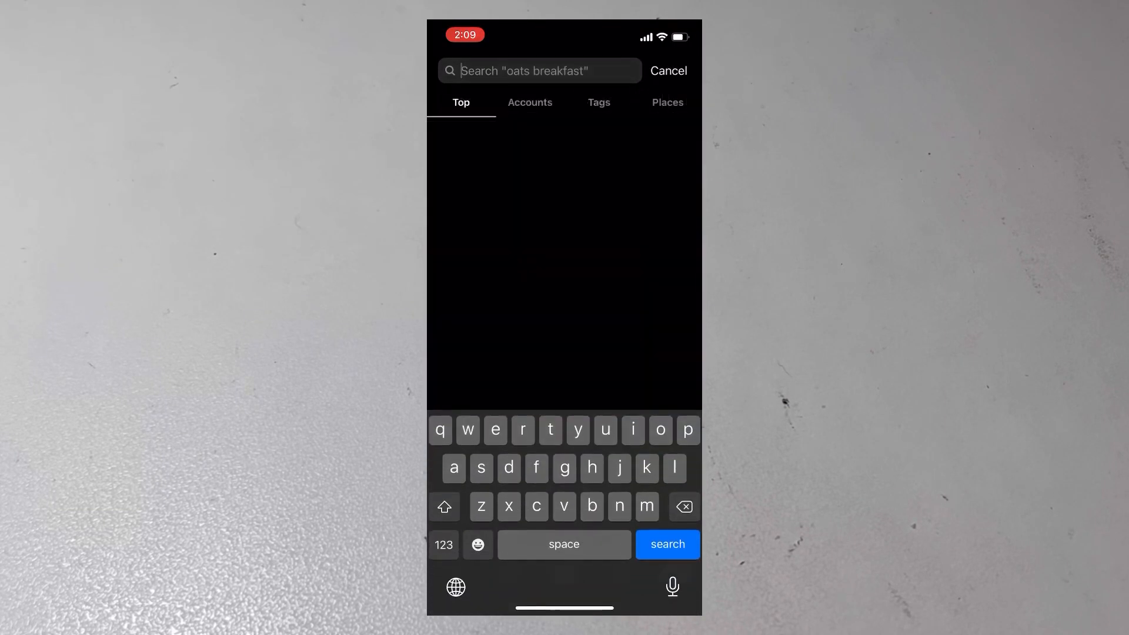
{"action": "left_click", "coordinate": [460, 193]}
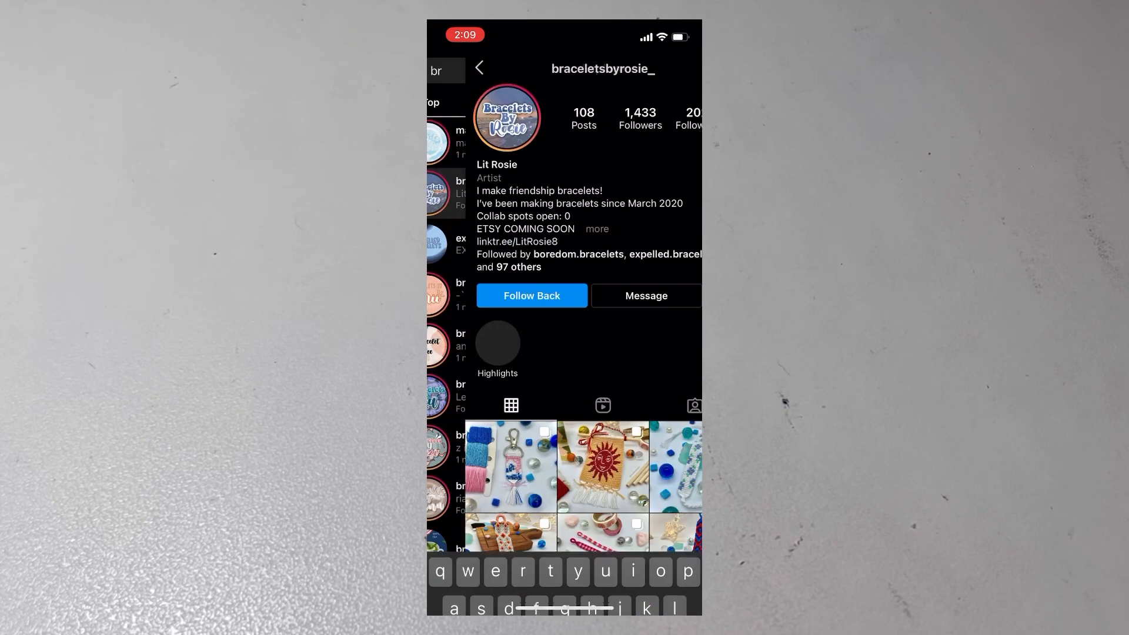
{"action": "left_click", "coordinate": [532, 295]}
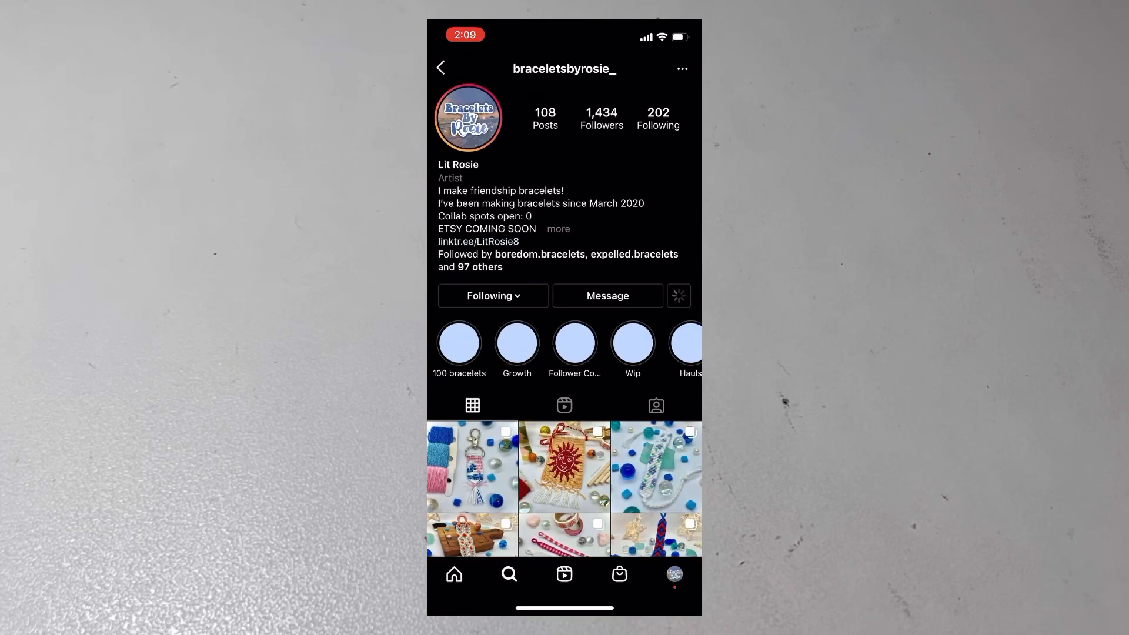
{"action": "left_click", "coordinate": [677, 295]}
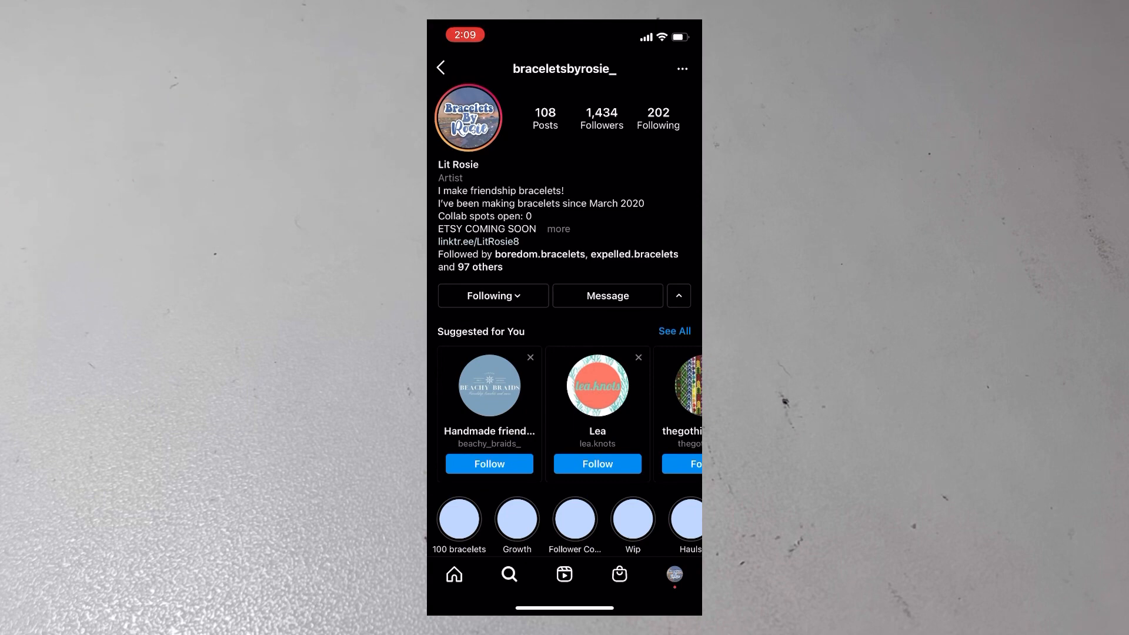